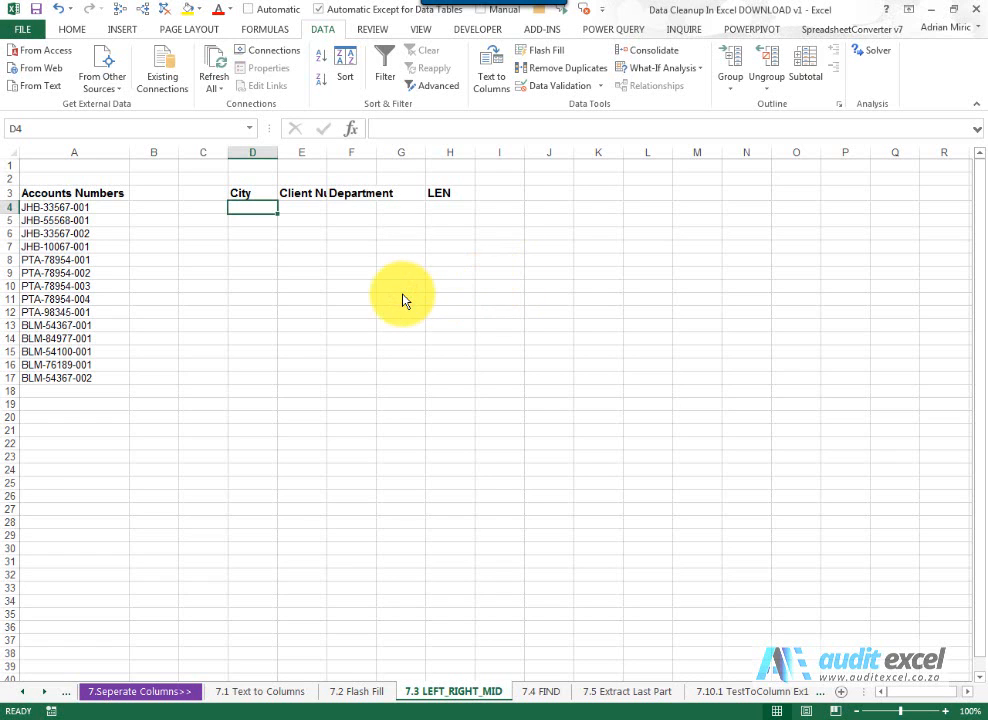
pyautogui.moveTo(256, 262)
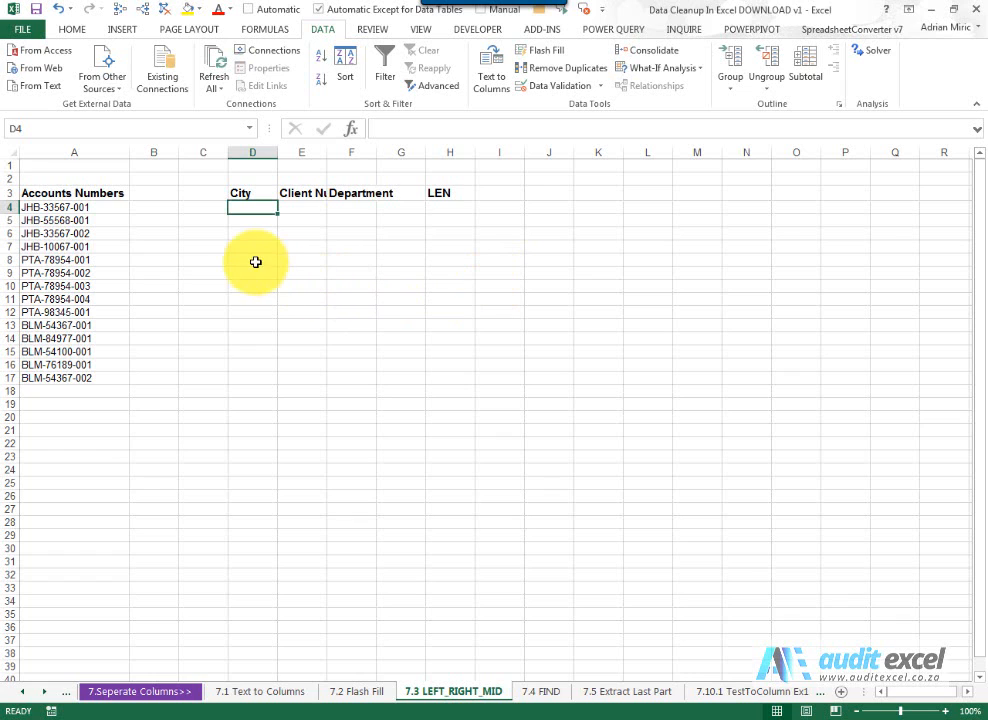
pyautogui.moveTo(394, 276)
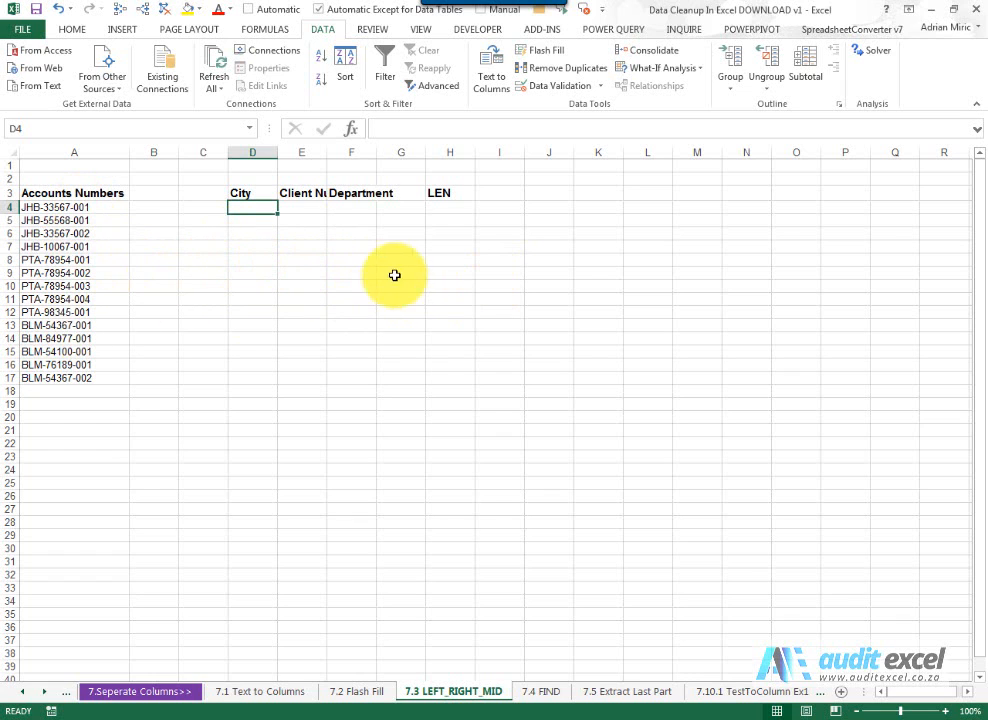
pyautogui.moveTo(280, 276)
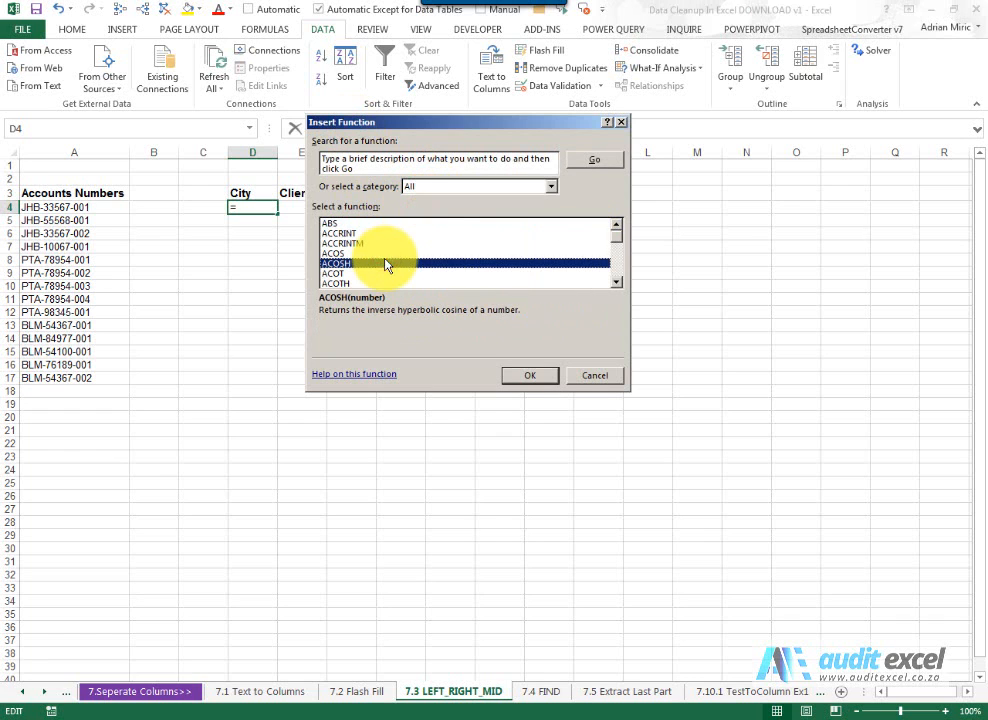
# Enter LEFT(A4, 3) in D4 so City returns the first three letters of the account number
pyautogui.click(530, 376)
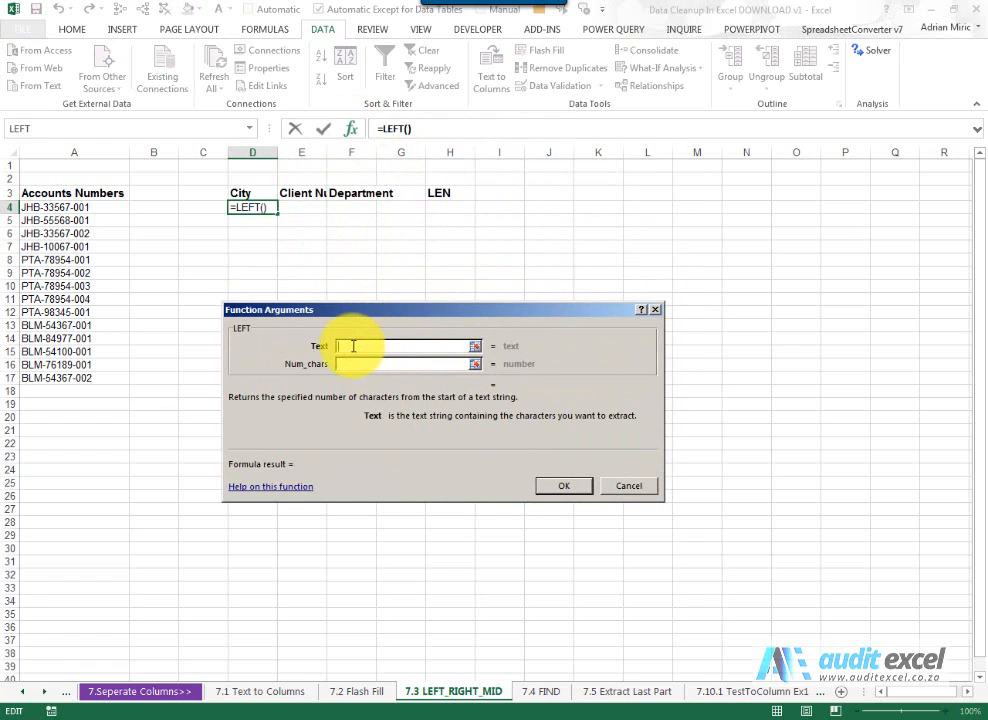
pyautogui.click(74, 206)
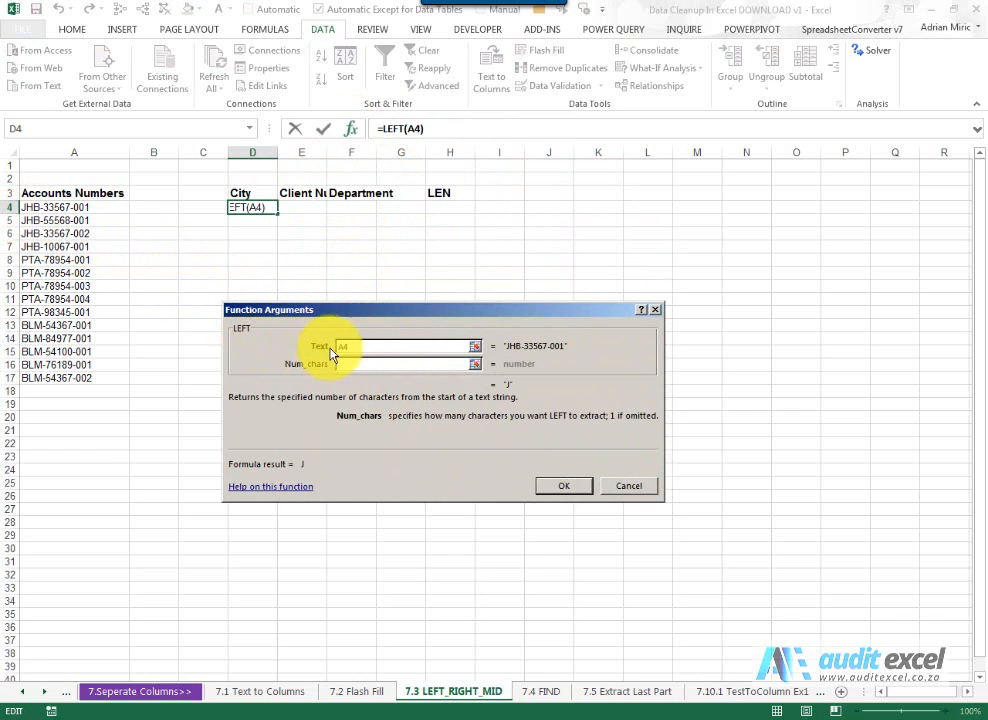
pyautogui.write('3')
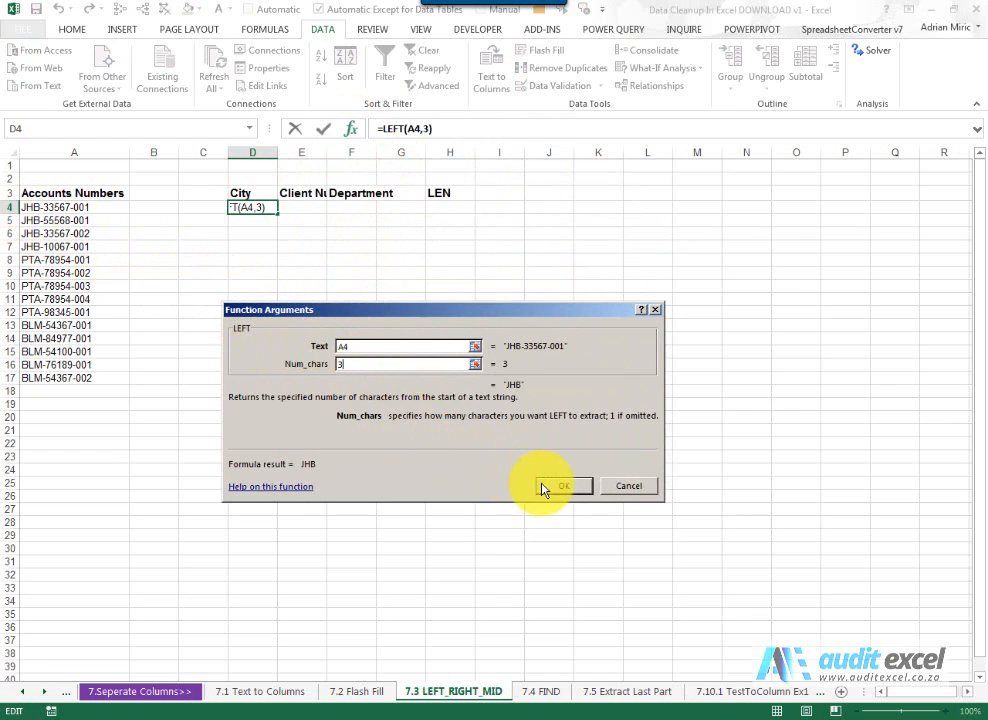
pyautogui.click(564, 486)
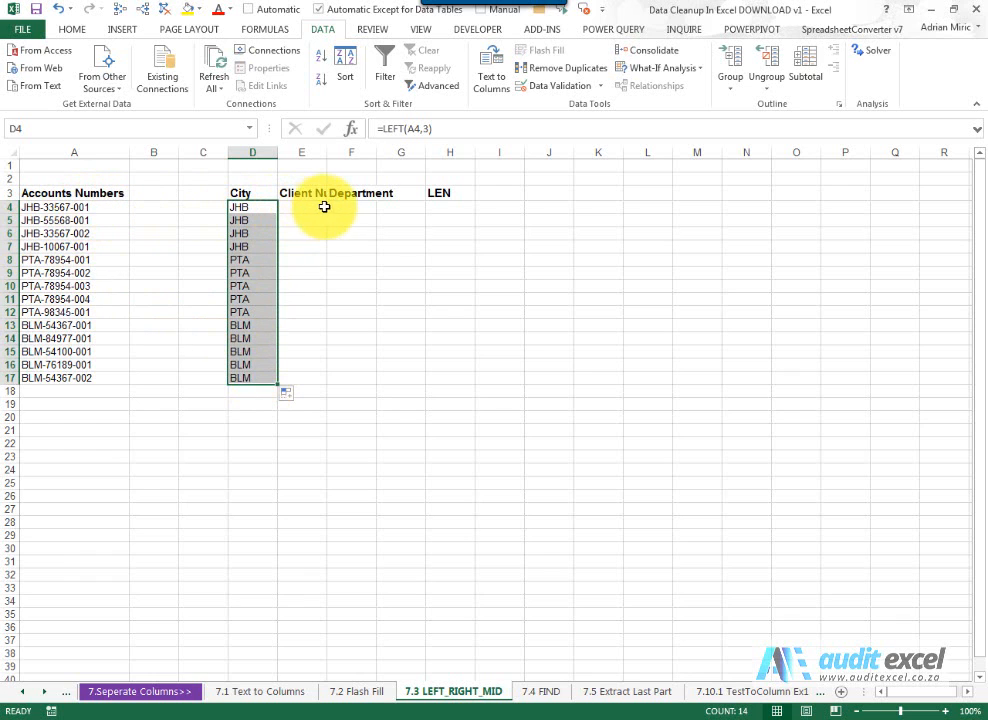
# Enter RIGHT(A4, 3) in F4 so Department returns the last three digits
pyautogui.click(352, 206)
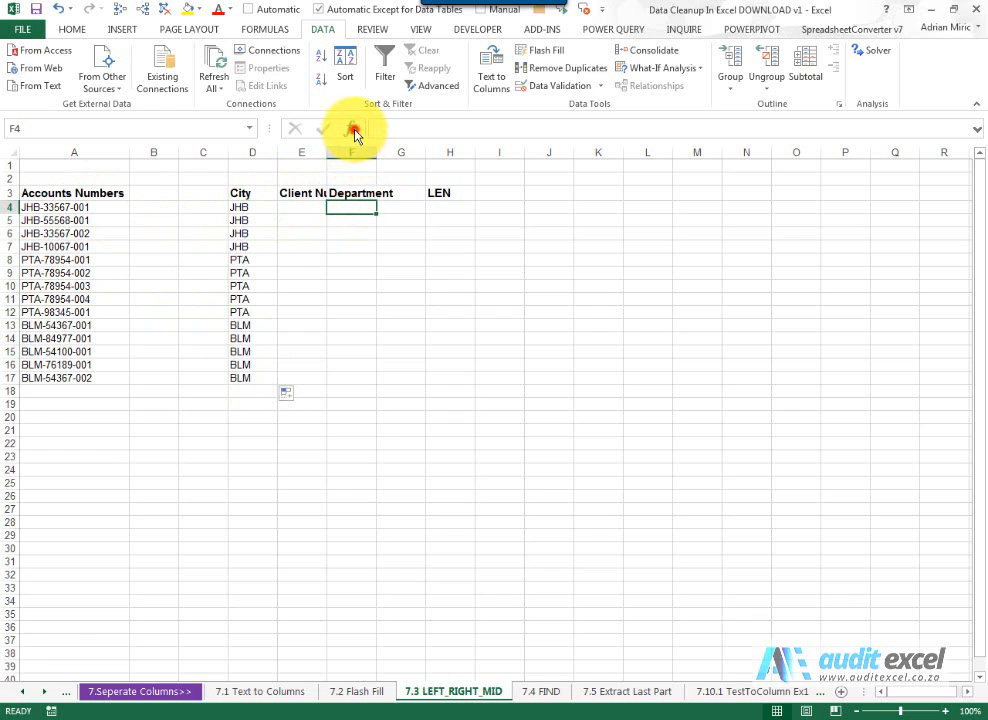
pyautogui.click(352, 128)
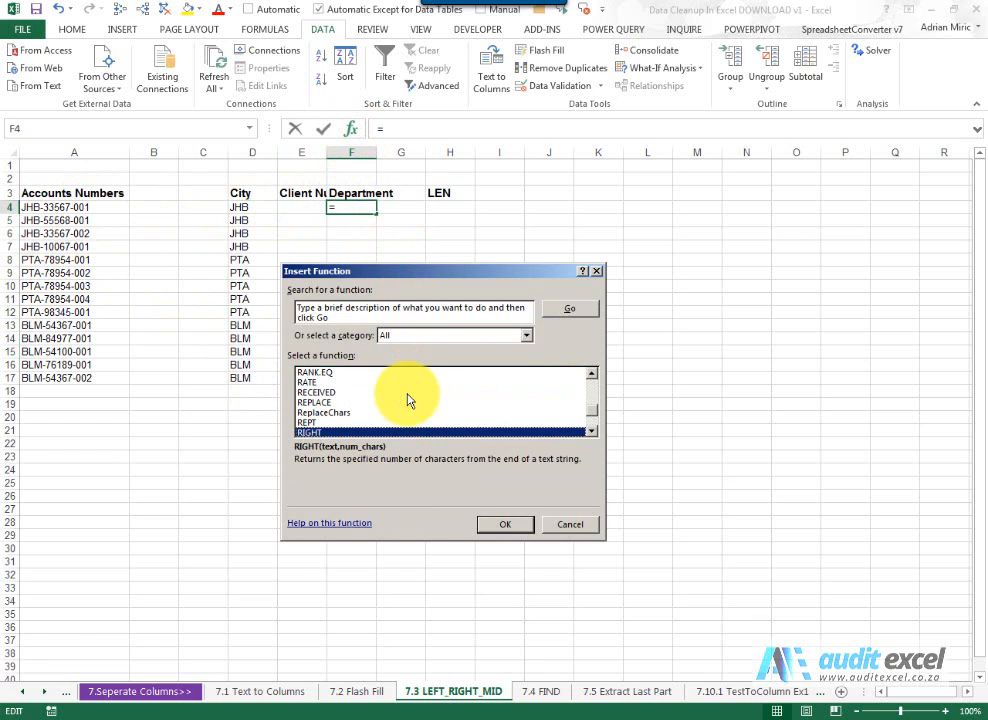
pyautogui.click(504, 524)
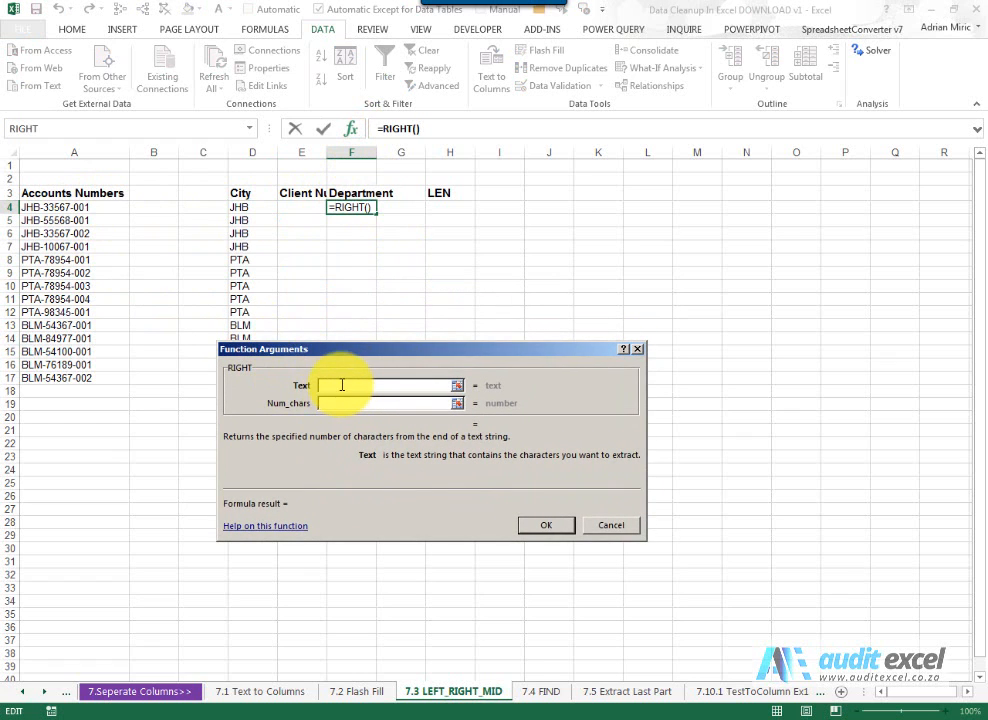
pyautogui.click(74, 206)
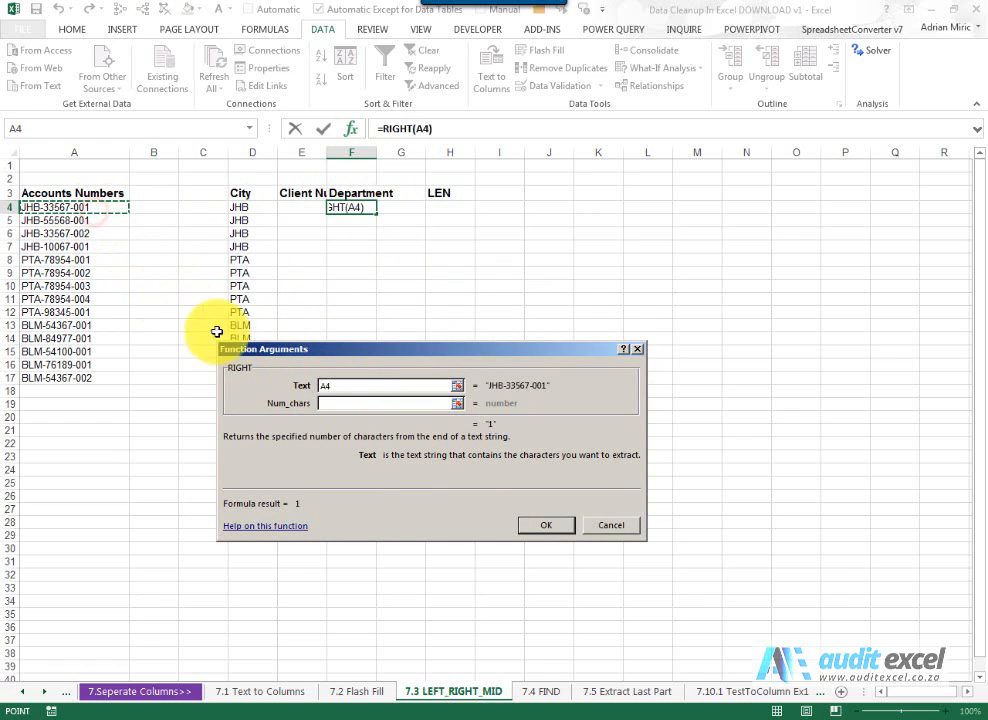
pyautogui.click(390, 404)
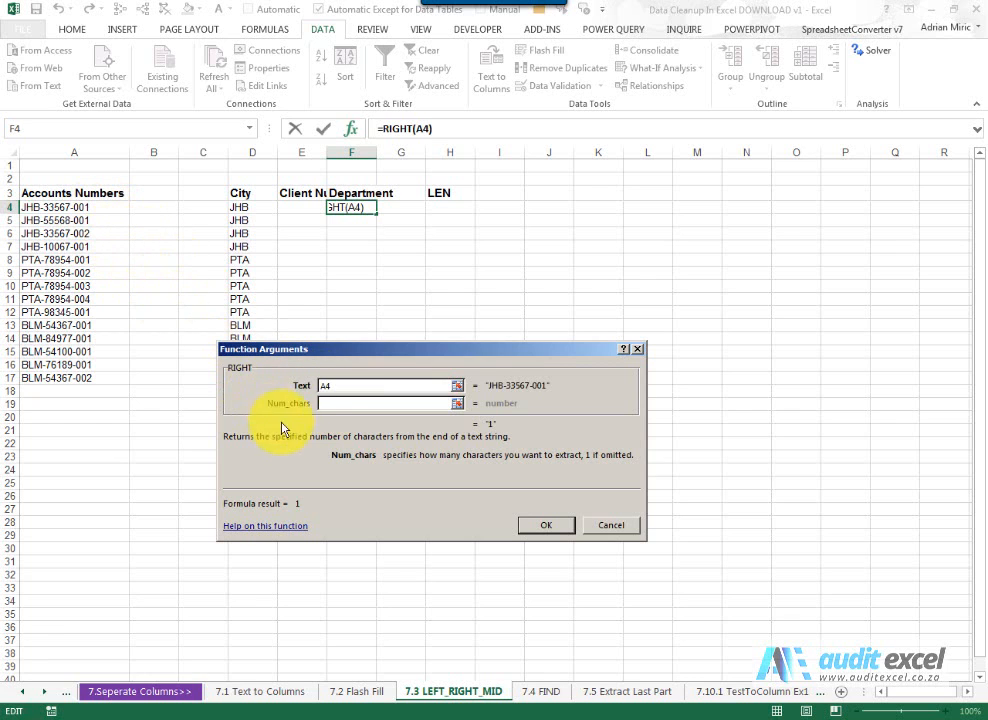
pyautogui.write('3')
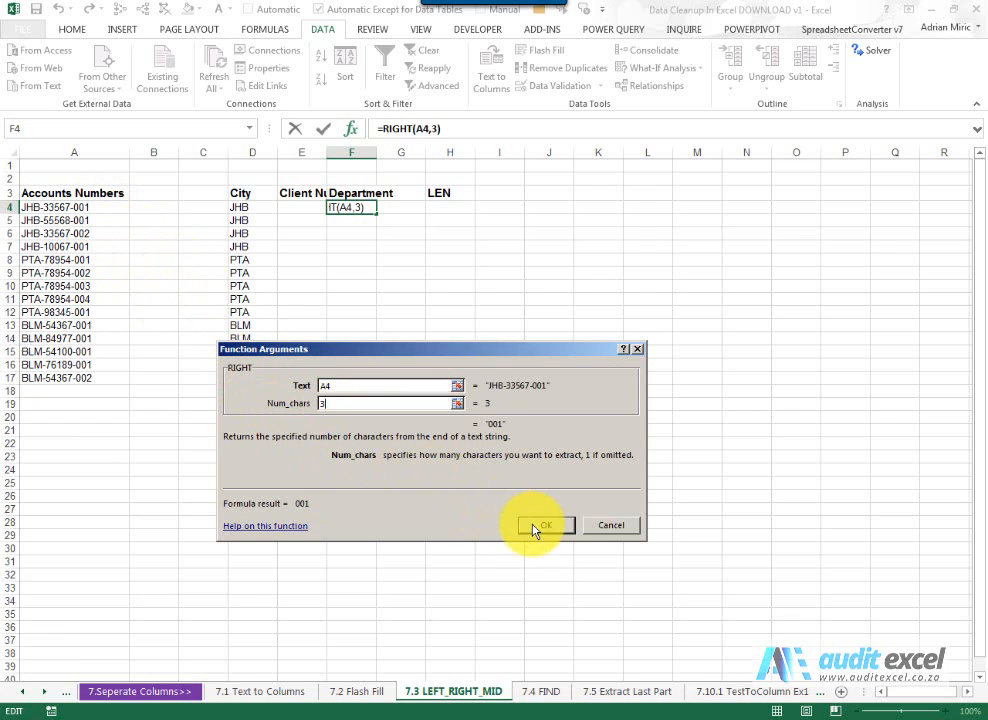
pyautogui.click(546, 524)
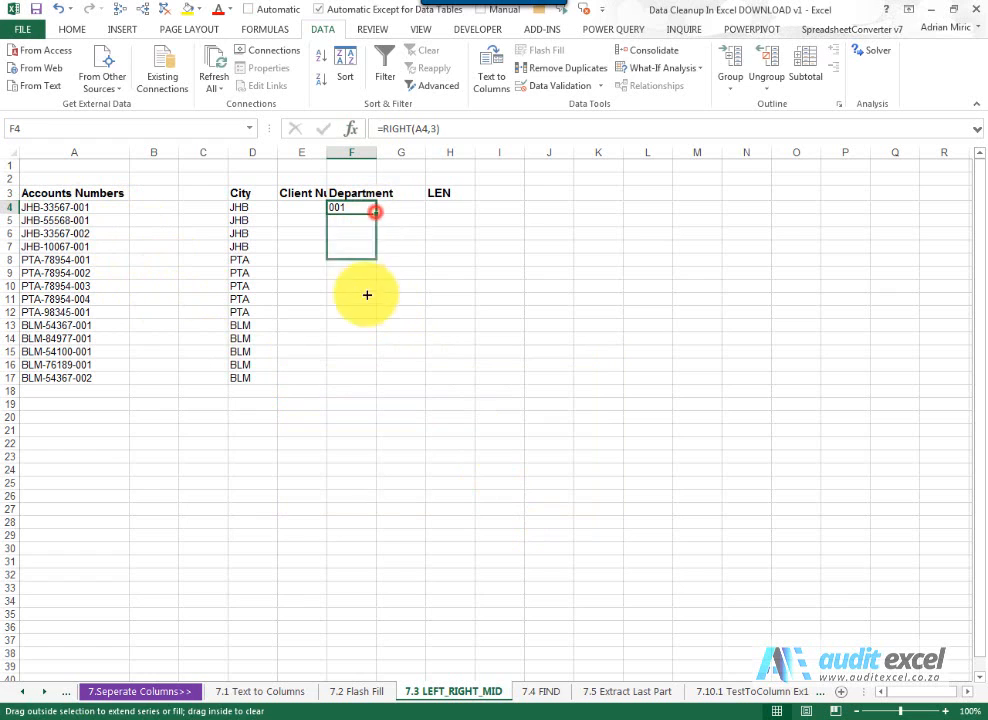
# Fill the Department formula down to row 17 and move to Client No cell E4
pyautogui.moveTo(376, 212); pyautogui.dragTo(358, 378)
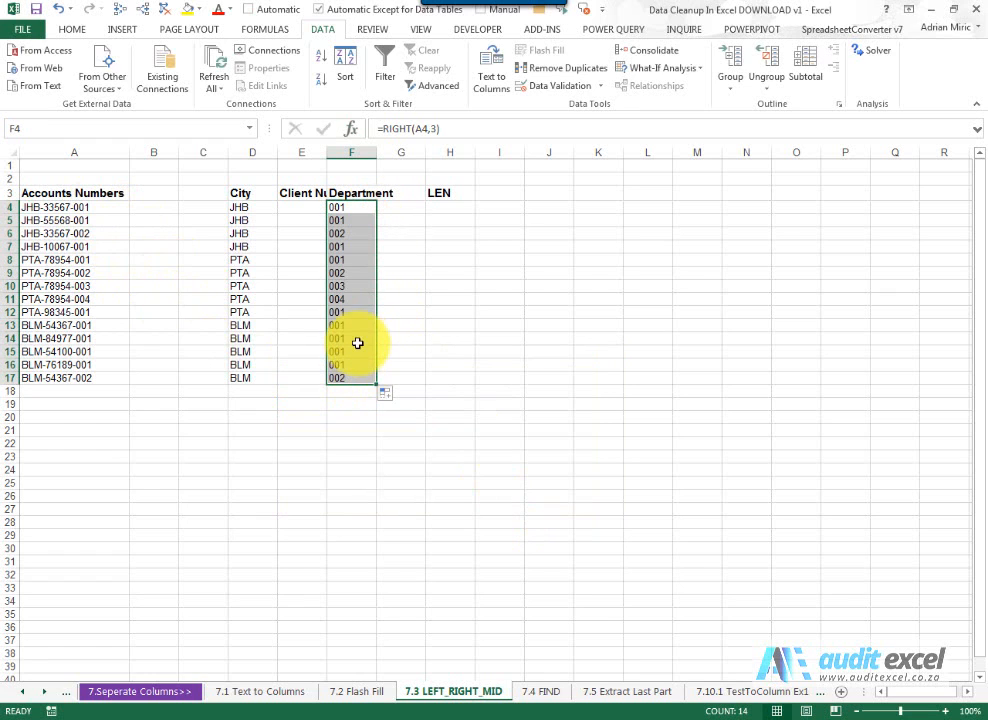
pyautogui.click(300, 206)
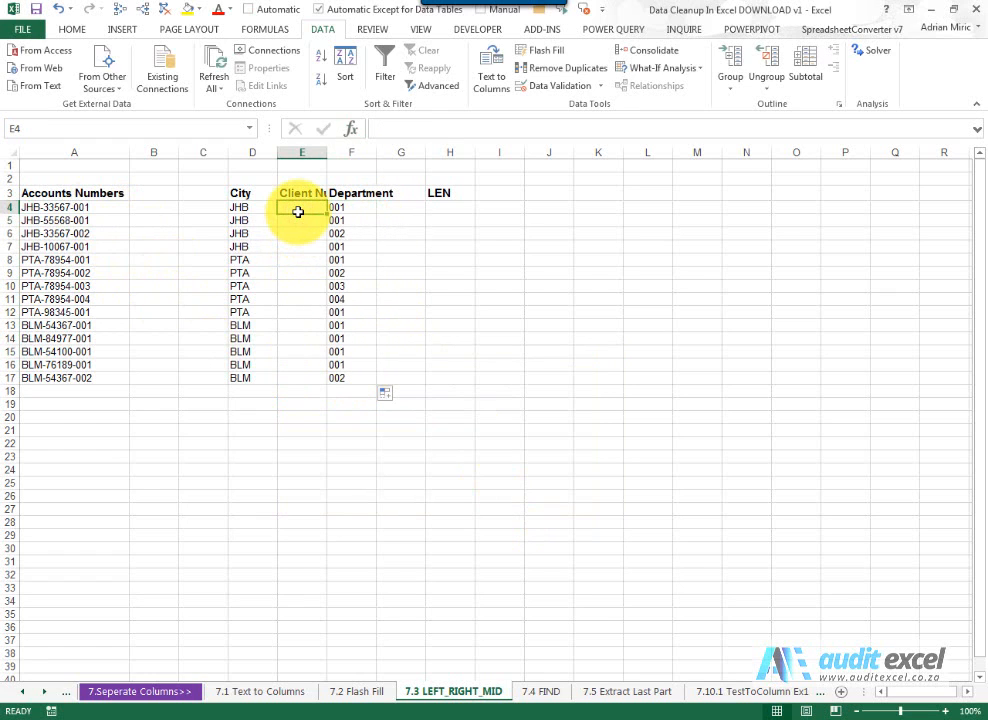
pyautogui.moveTo(184, 198)
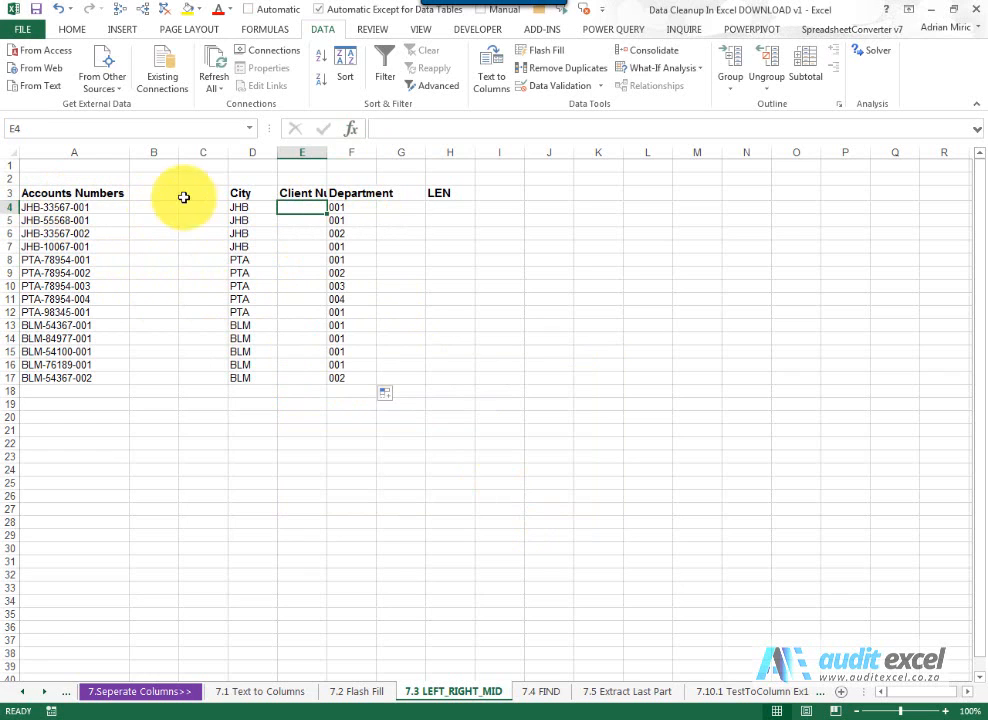
# Enter MID(A4, 5, 5) in E4 and fill it down to E17 for the five-digit client numbers
pyautogui.click(350, 128)
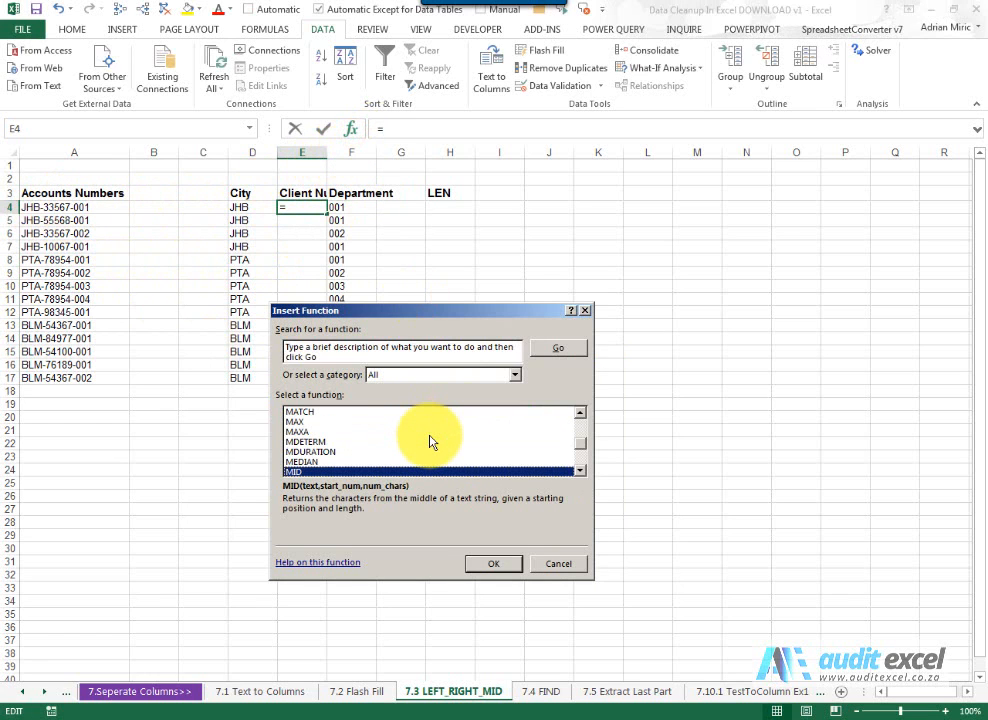
pyautogui.click(492, 564)
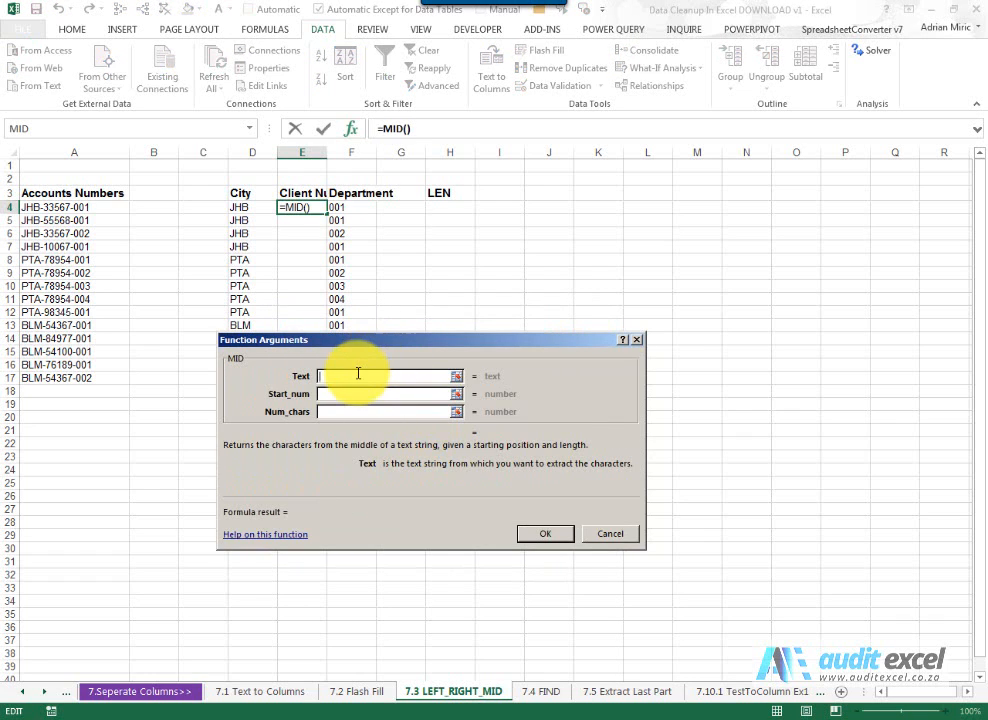
pyautogui.click(74, 206)
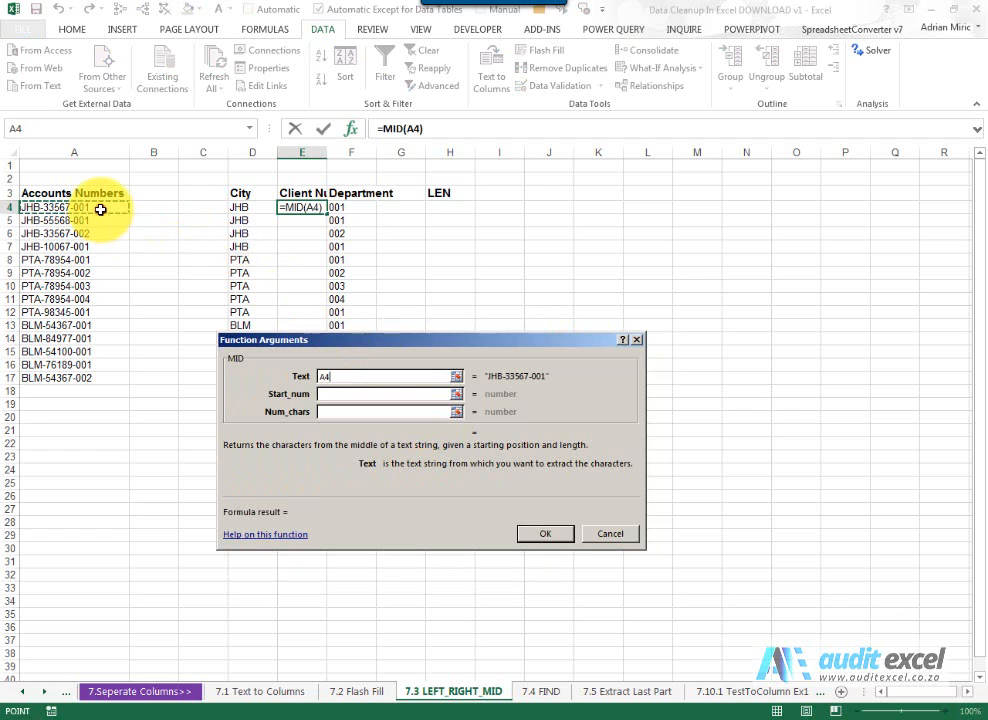
pyautogui.click(384, 392)
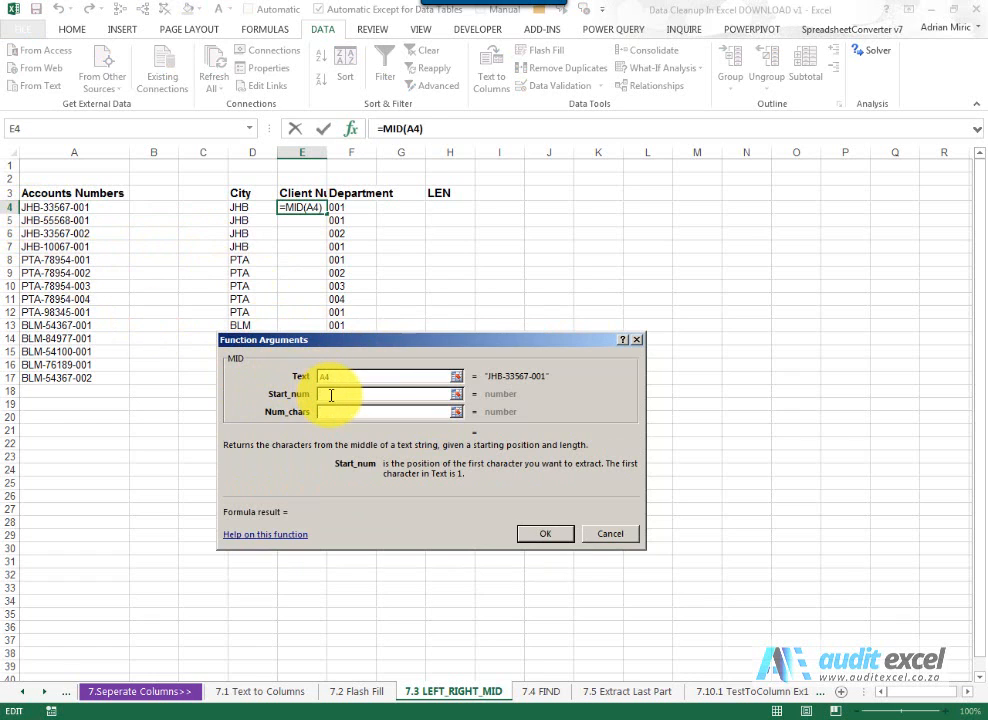
pyautogui.write('5')
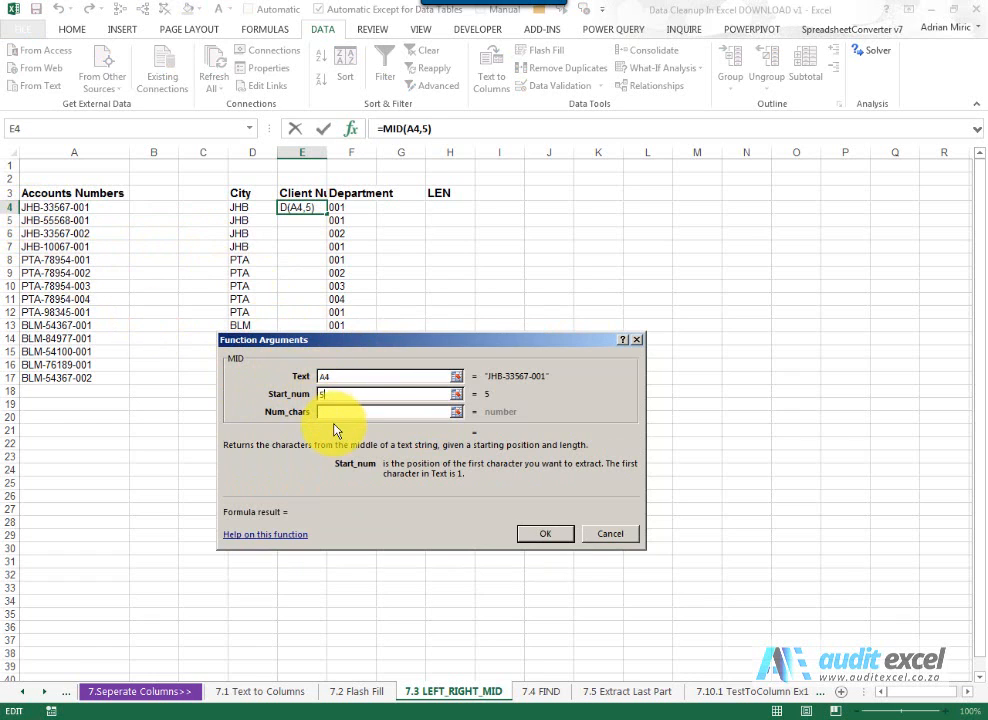
pyautogui.click(384, 412)
pyautogui.write('5')
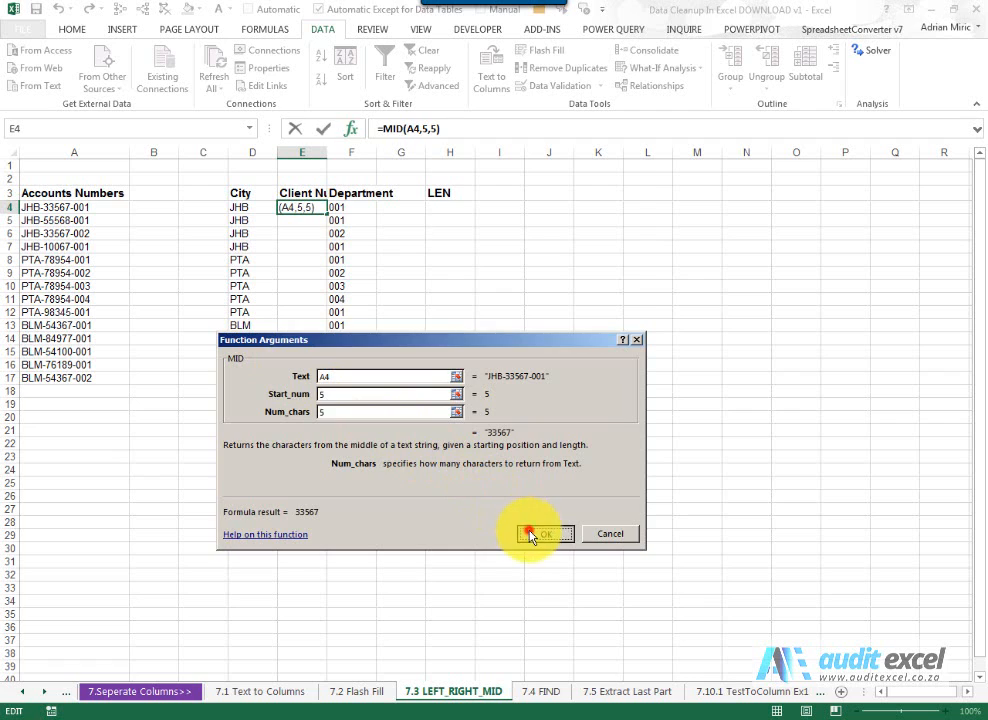
pyautogui.click(540, 532)
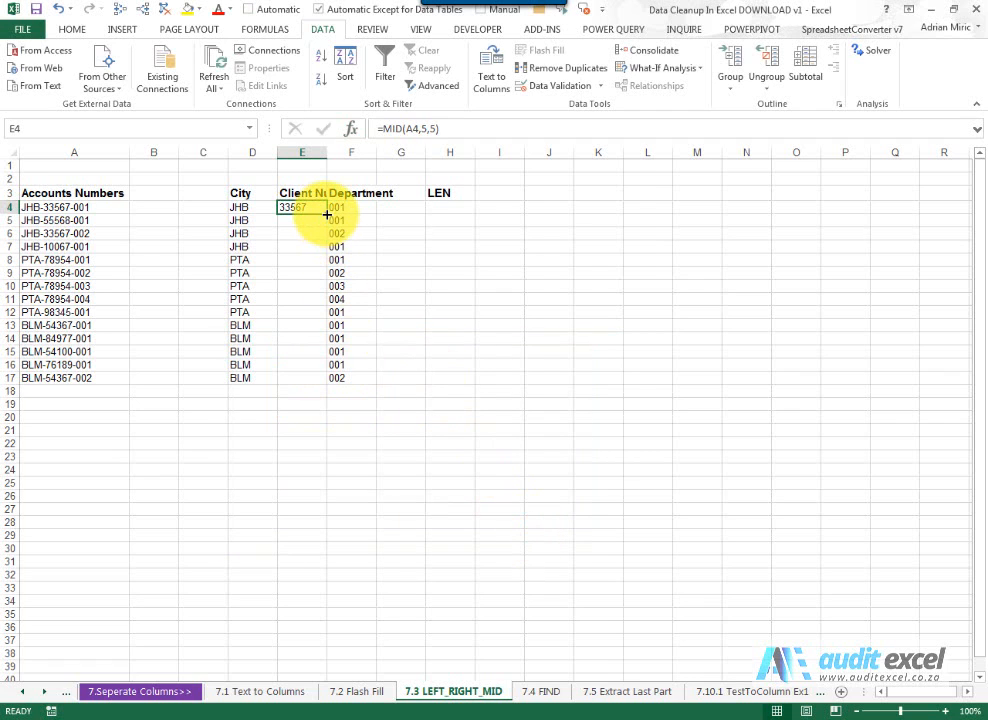
pyautogui.moveTo(302, 206); pyautogui.dragTo(302, 378)
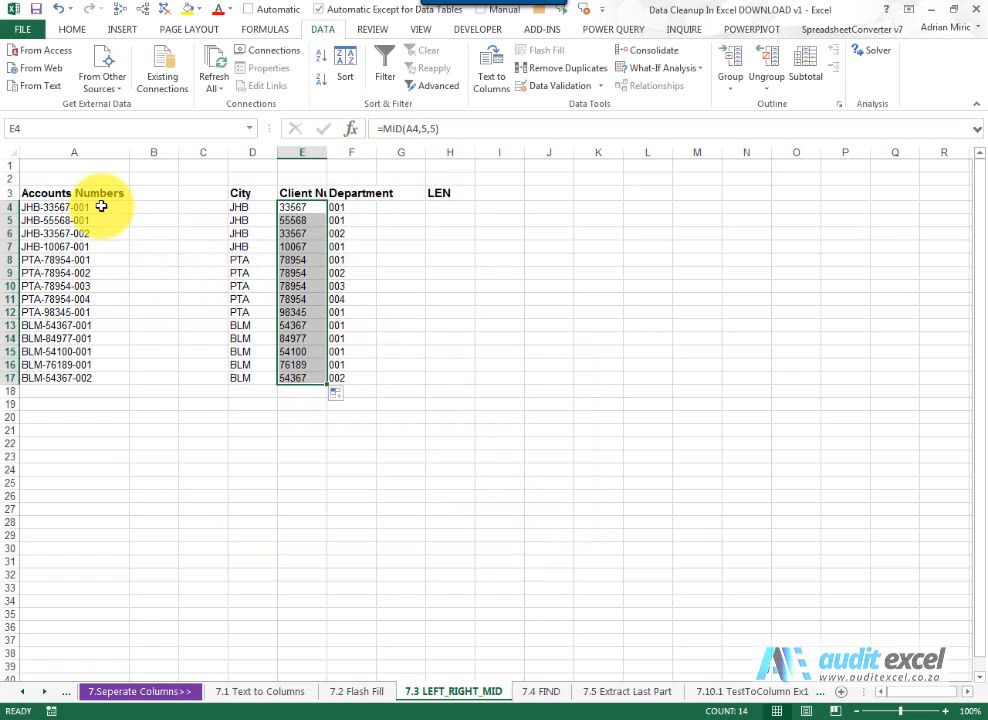
pyautogui.moveTo(90, 356)
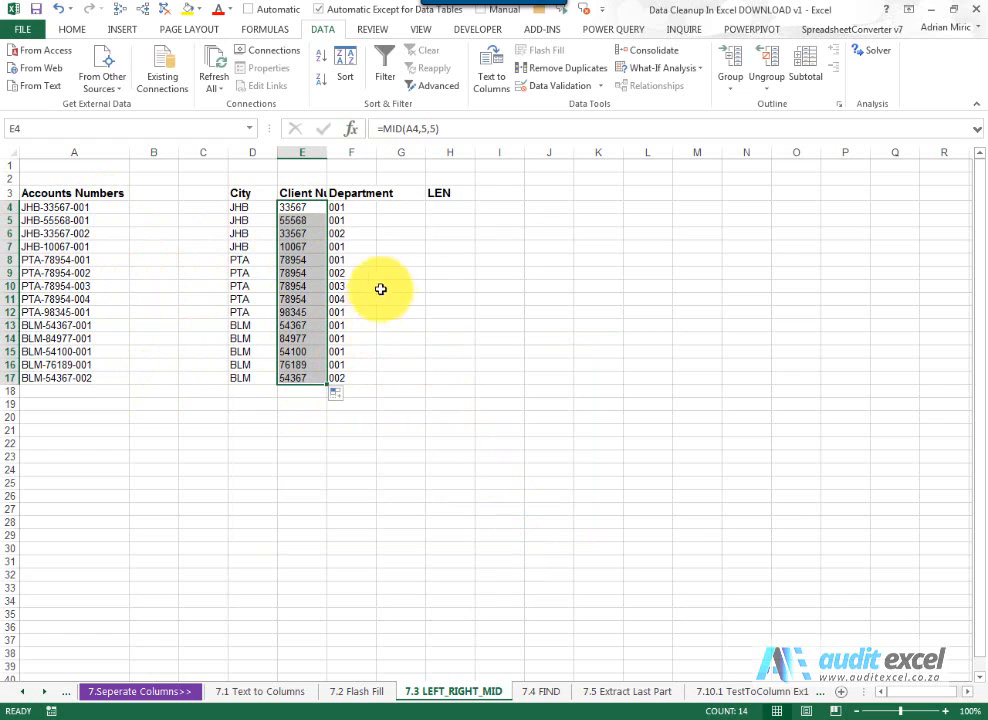
# Enter LEN(A4) in H4 and fill it down to H17, giving 13 for every account number
pyautogui.click(448, 206)
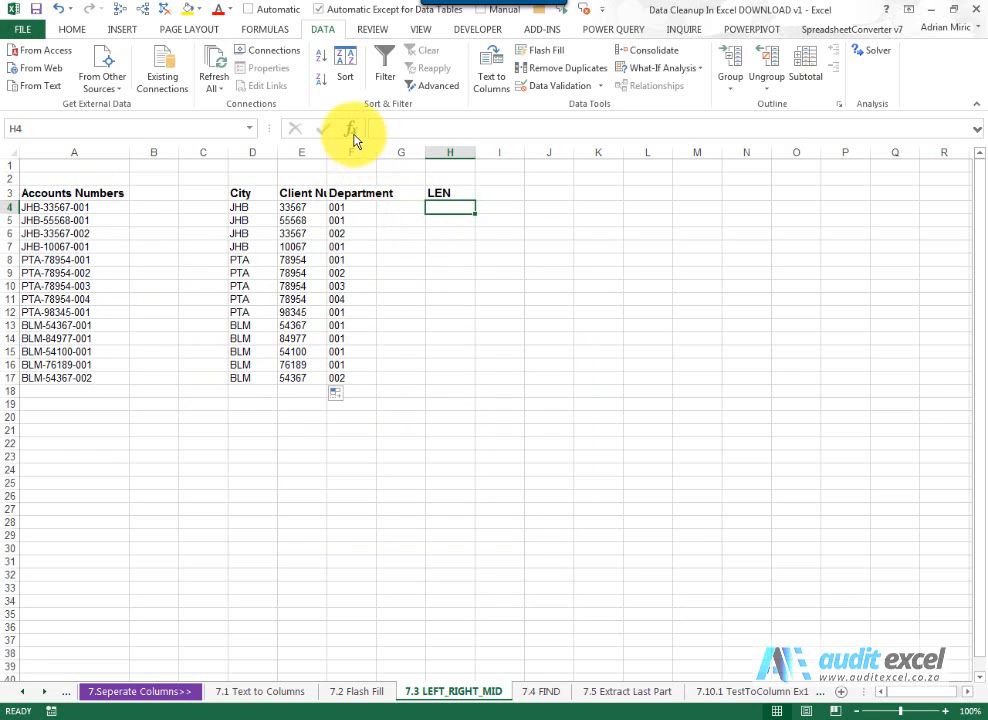
pyautogui.click(352, 132)
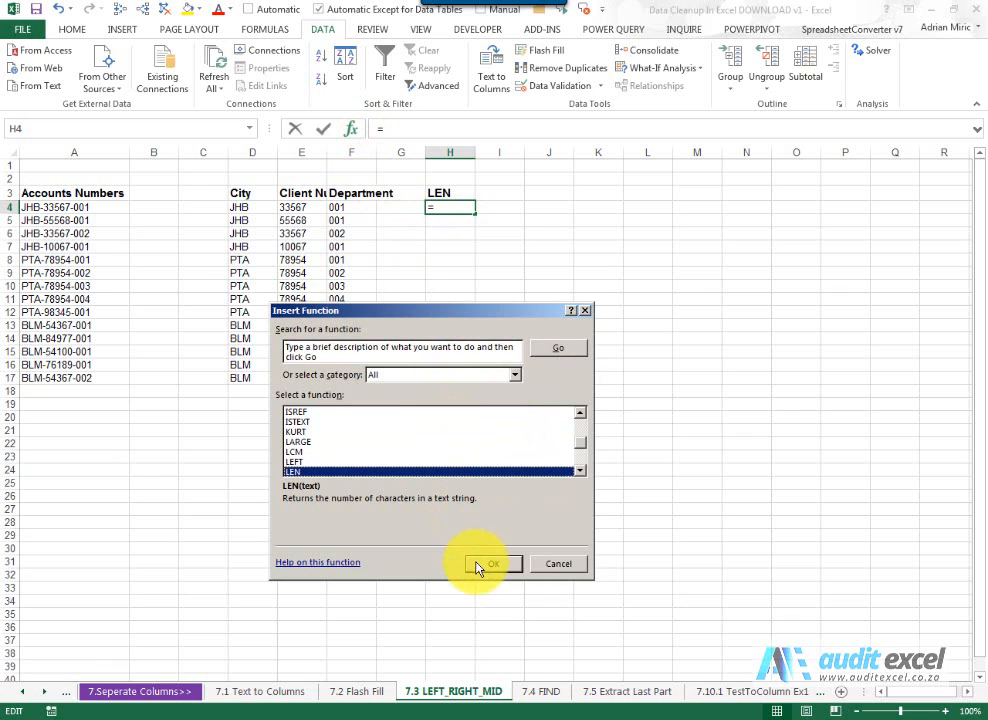
pyautogui.click(492, 564)
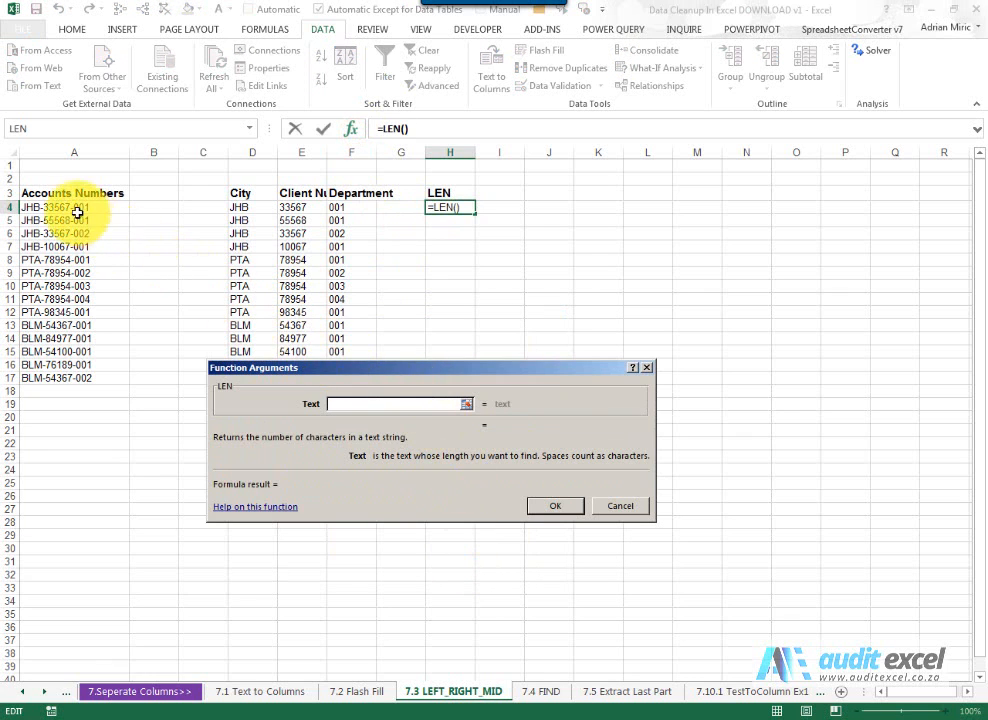
pyautogui.click(74, 206)
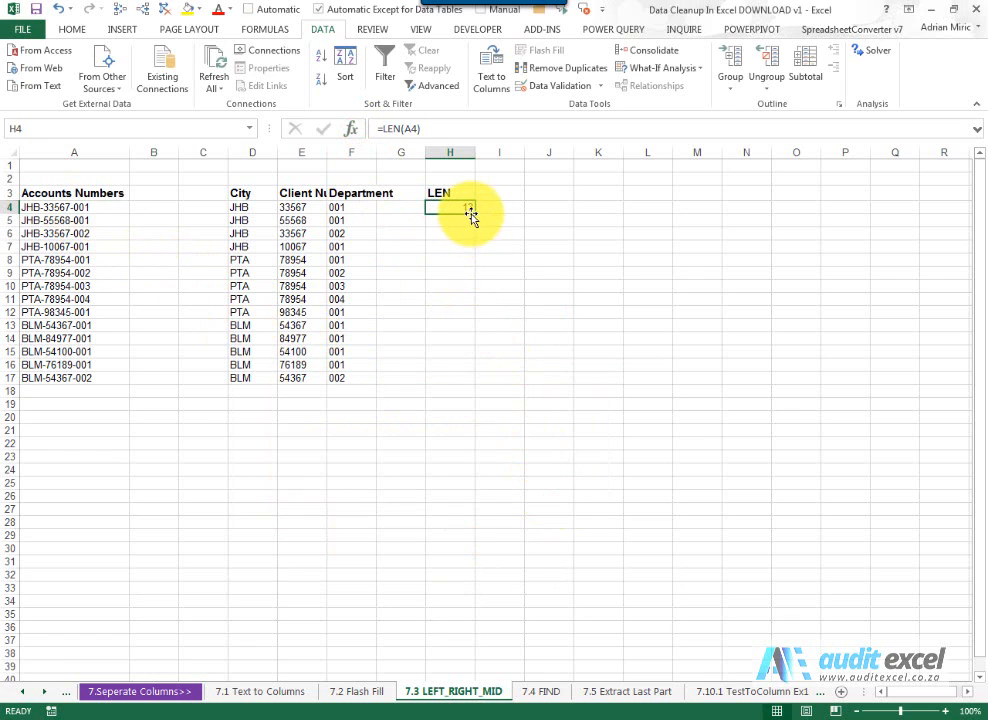
pyautogui.moveTo(470, 210); pyautogui.dragTo(464, 378)
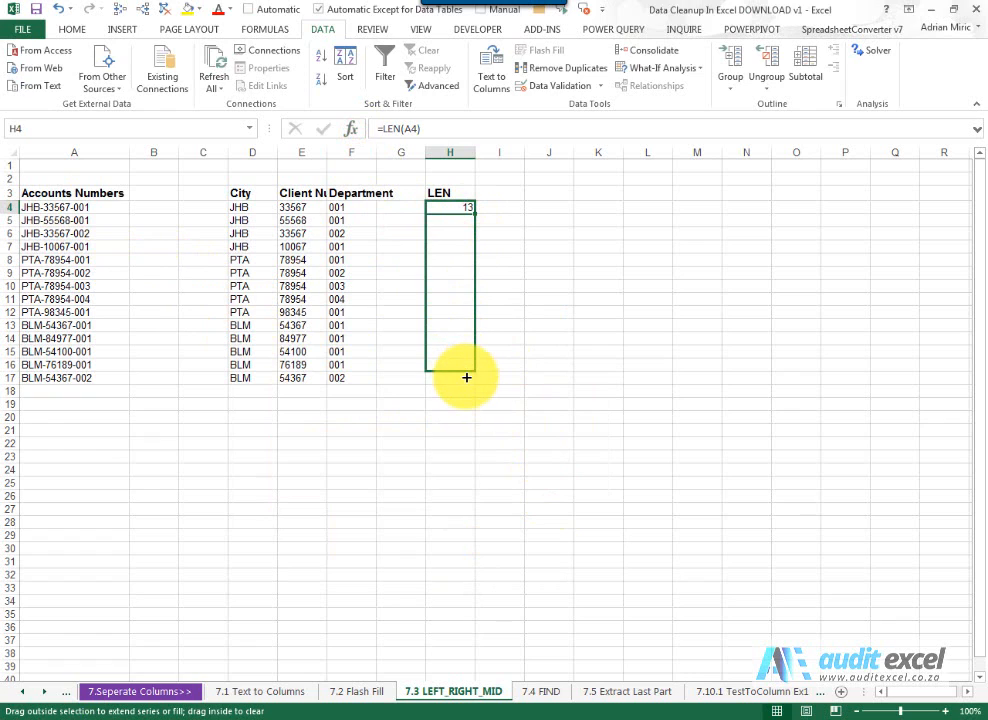
pyautogui.moveTo(448, 206); pyautogui.dragTo(448, 376)
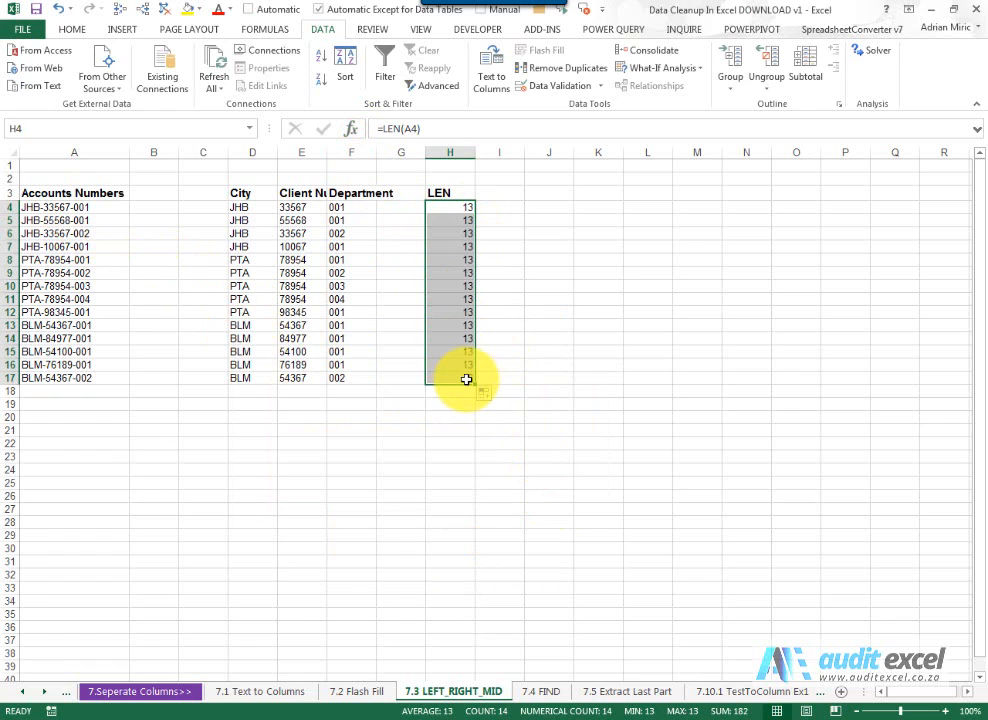